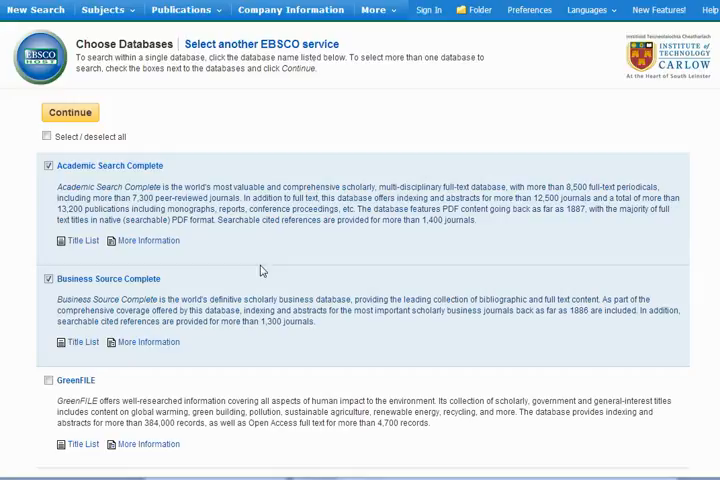
{"action": "mouse_move", "coordinate": [72, 120]}
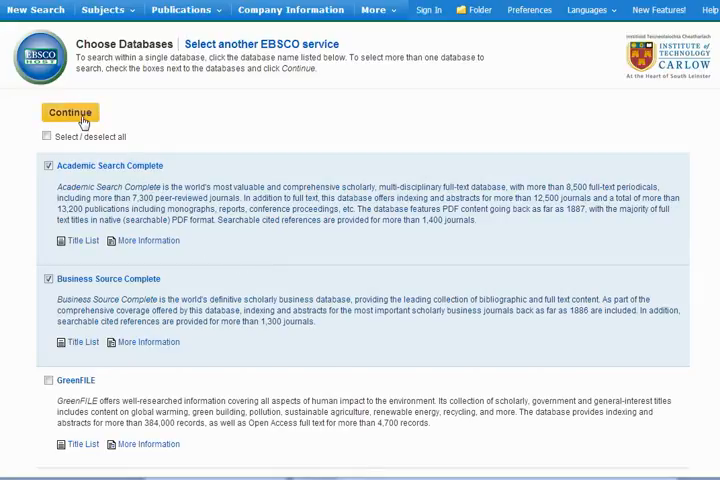
Step: Continue to the basic search with Academic Search Complete and Business Source Complete selected
{"action": "left_click", "coordinate": [68, 112]}
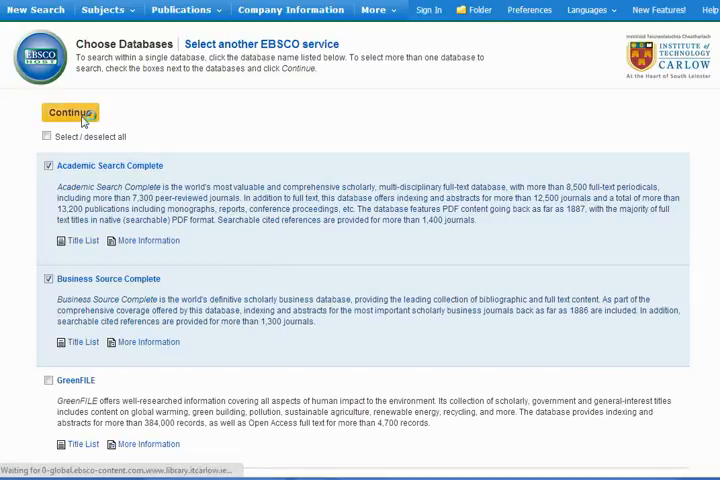
{"action": "left_click", "coordinate": [70, 112]}
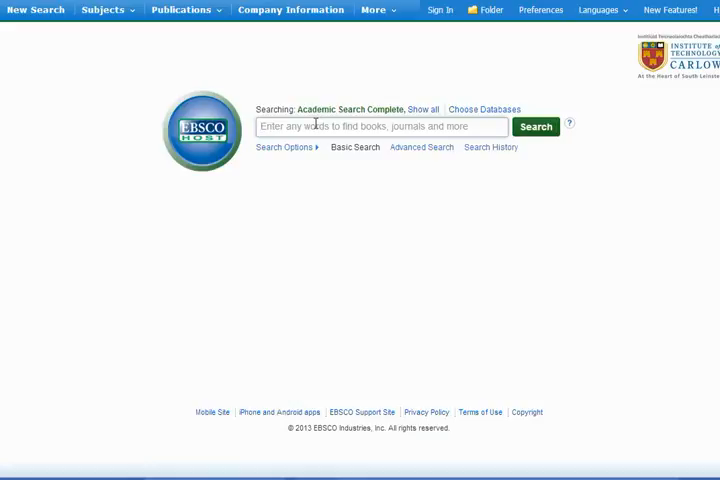
Step: Search the chosen databases for 'Analytics 3.0'
{"action": "type", "text": "Analytics 3.0"}
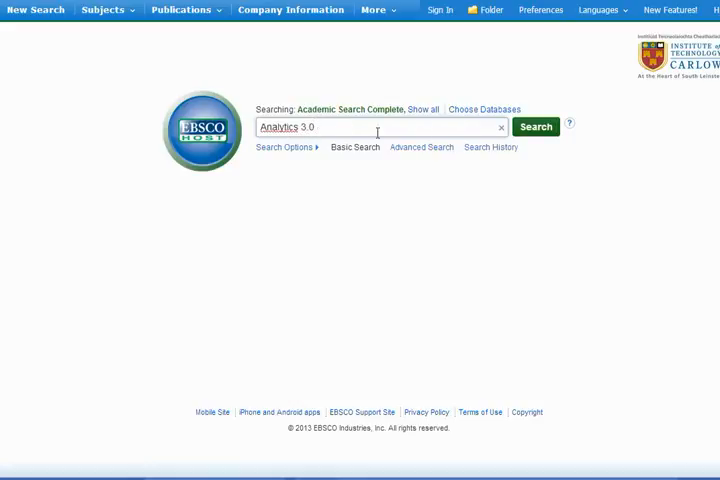
{"action": "left_click", "coordinate": [536, 128]}
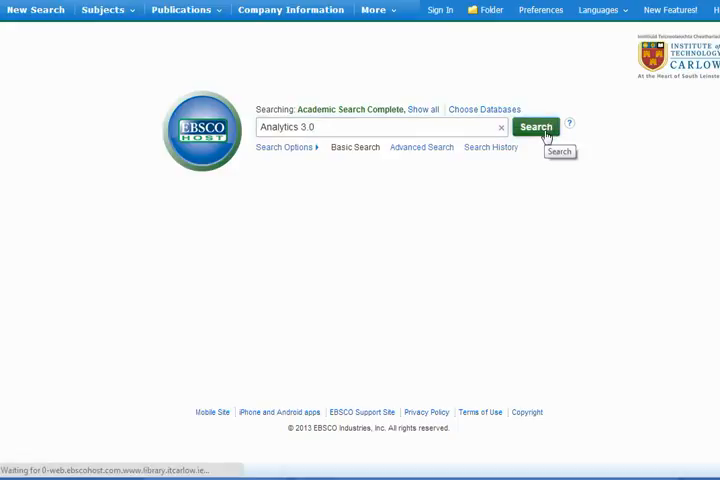
{"action": "left_click", "coordinate": [536, 128]}
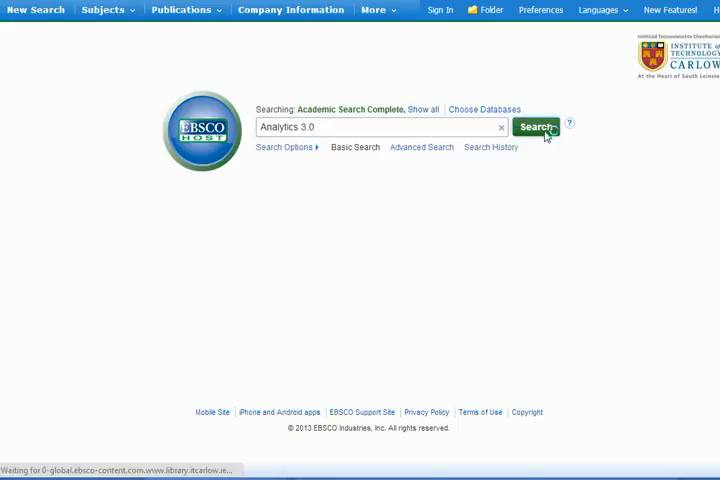
{"action": "left_click", "coordinate": [536, 128]}
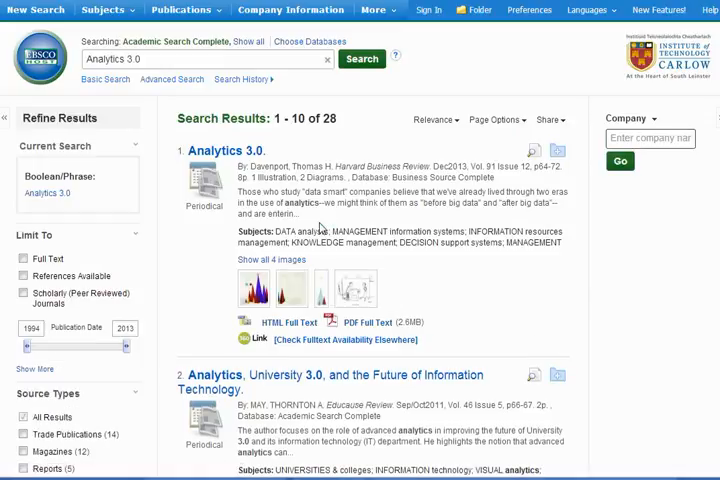
{"action": "mouse_move", "coordinate": [288, 322]}
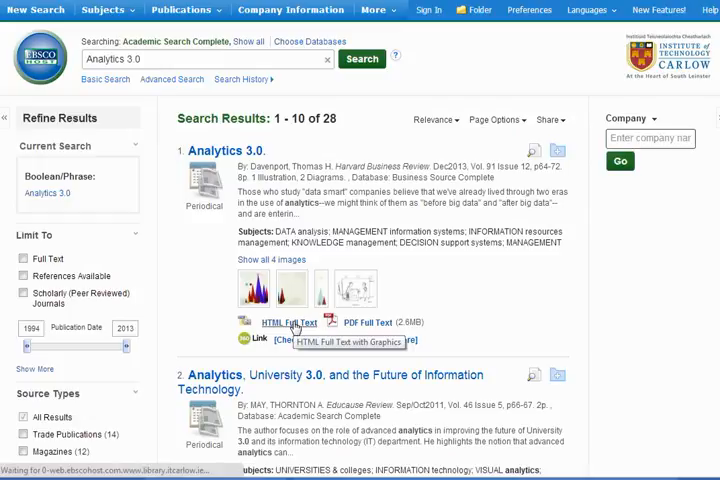
Step: View the HTML full text of the first result, Analytics 3.0 from Harvard Business Review
{"action": "left_click", "coordinate": [288, 322]}
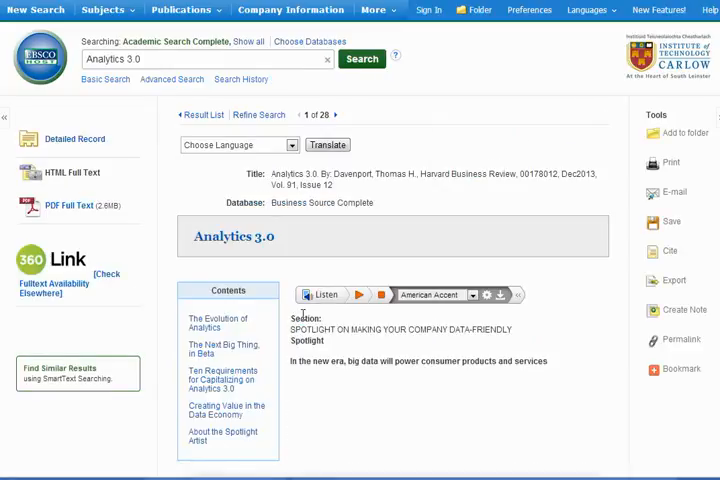
{"action": "mouse_move", "coordinate": [526, 264]}
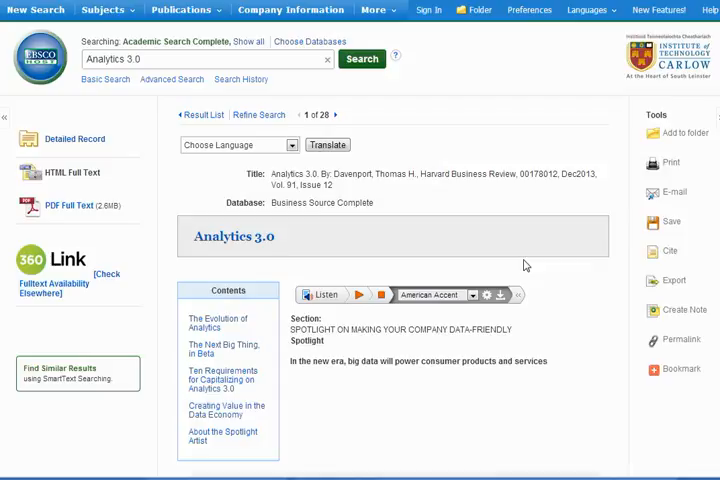
{"action": "mouse_move", "coordinate": [680, 340]}
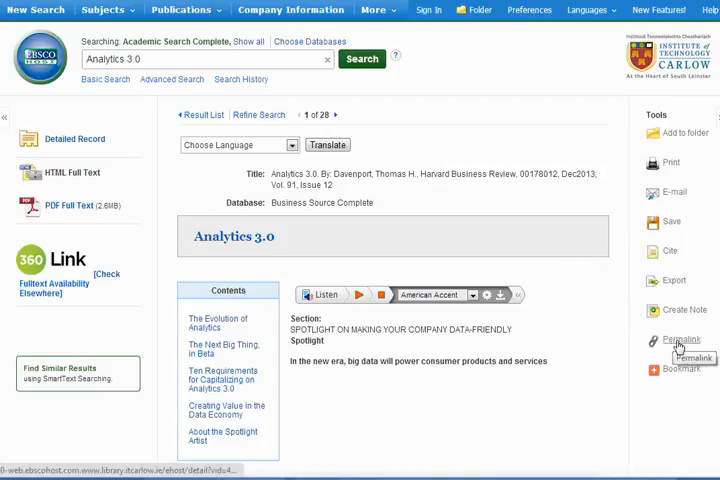
Step: Generate the article's permalink from the Tools panel and copy its URL
{"action": "left_click", "coordinate": [682, 340]}
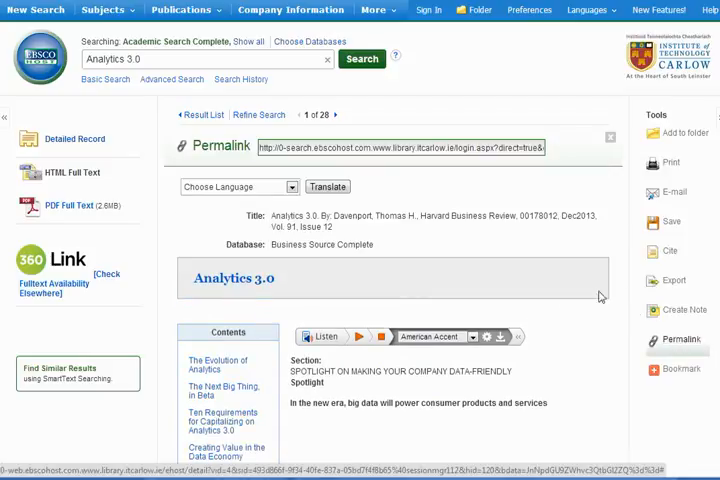
{"action": "right_click", "coordinate": [430, 148]}
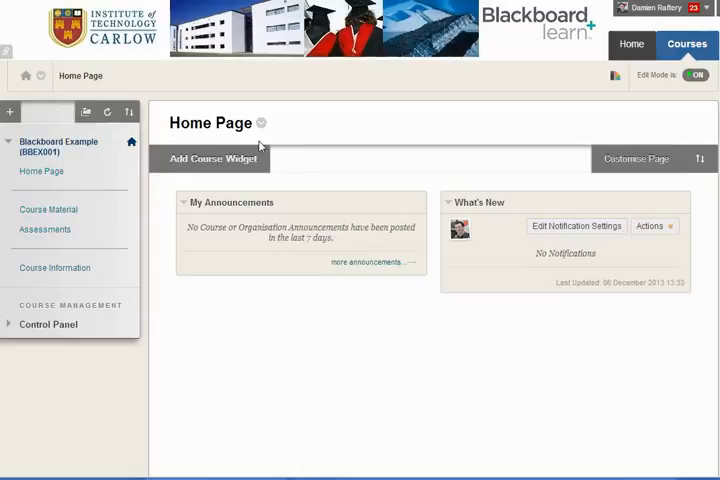
{"action": "mouse_move", "coordinate": [68, 210]}
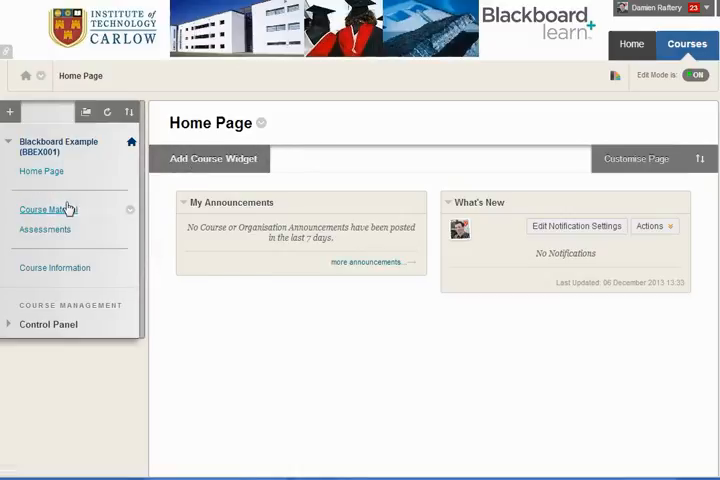
Step: Go to the course's Course Material area and show the Build Content options
{"action": "left_click", "coordinate": [48, 208]}
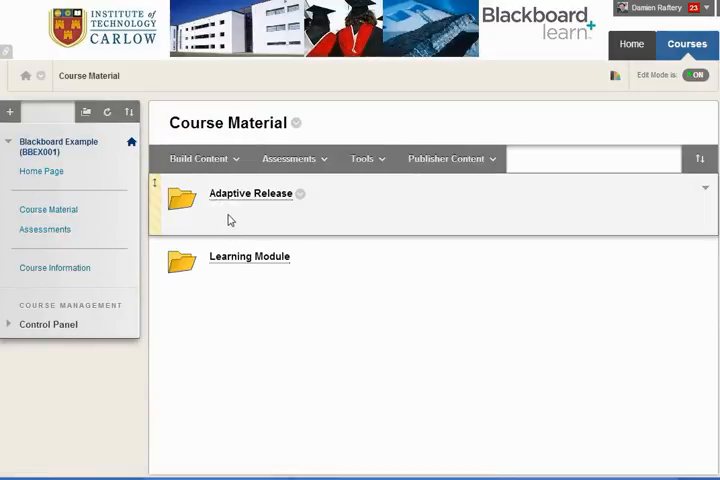
{"action": "left_click", "coordinate": [198, 158]}
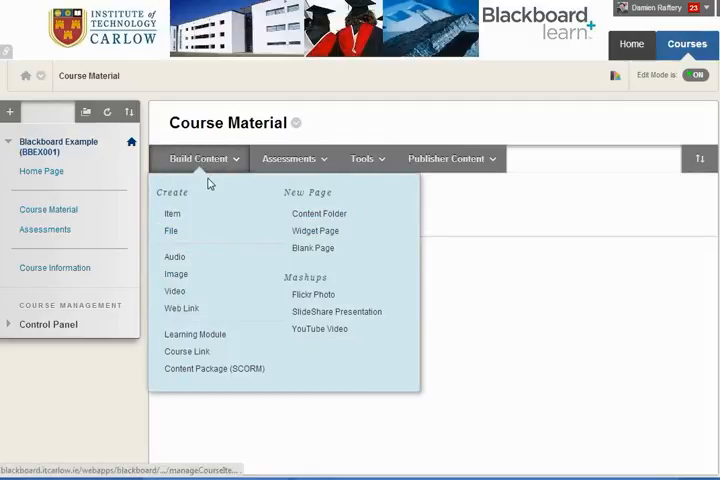
{"action": "mouse_move", "coordinate": [180, 308]}
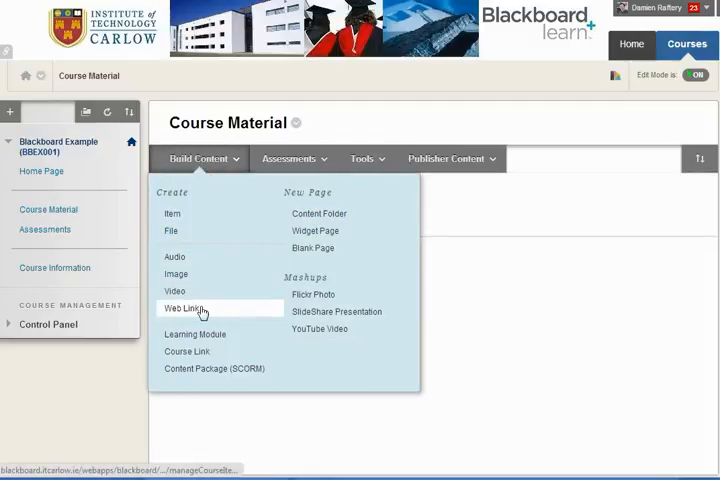
Step: Start a new Web Link with the copied EBSCO permalink as its URL
{"action": "left_click", "coordinate": [184, 308]}
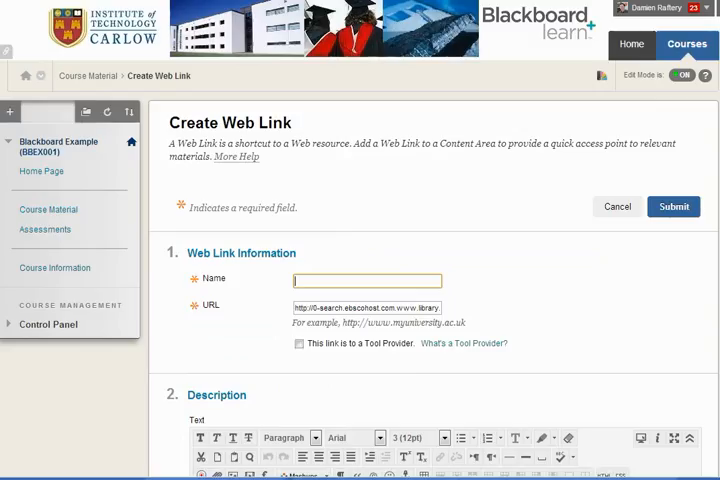
Step: Paste the Analytics 3.0 article citation as the web link's Name
{"action": "right_click", "coordinate": [316, 284]}
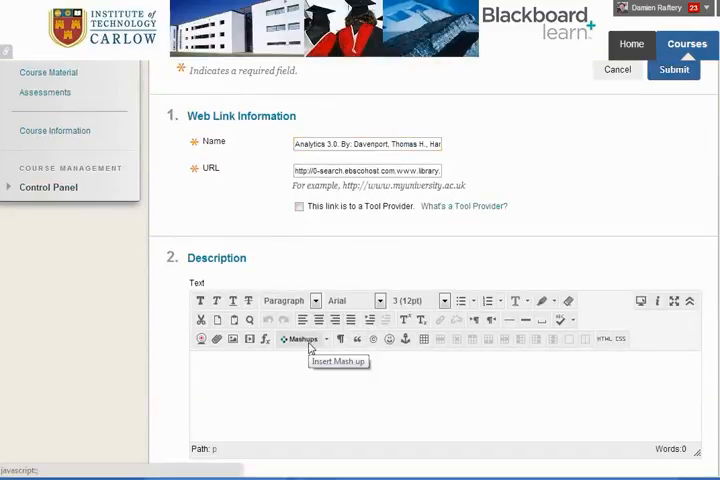
{"action": "mouse_move", "coordinate": [282, 360]}
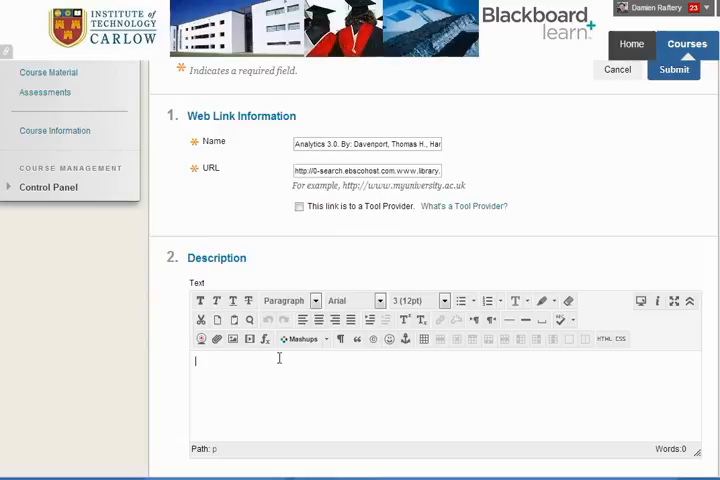
{"action": "mouse_move", "coordinate": [472, 374]}
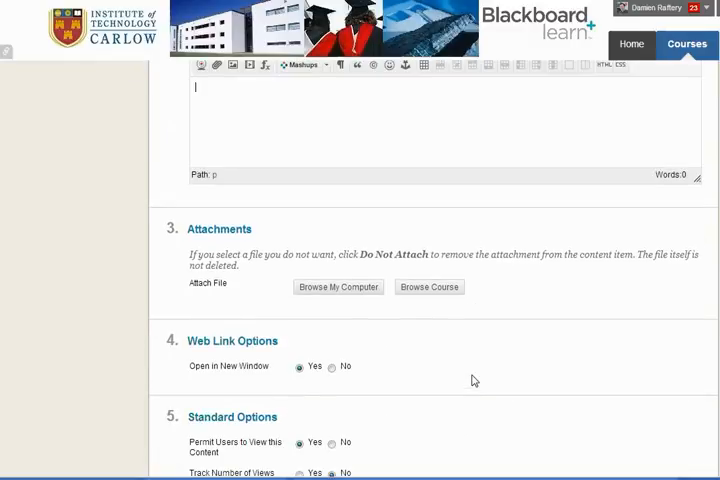
{"action": "mouse_move", "coordinate": [296, 336]}
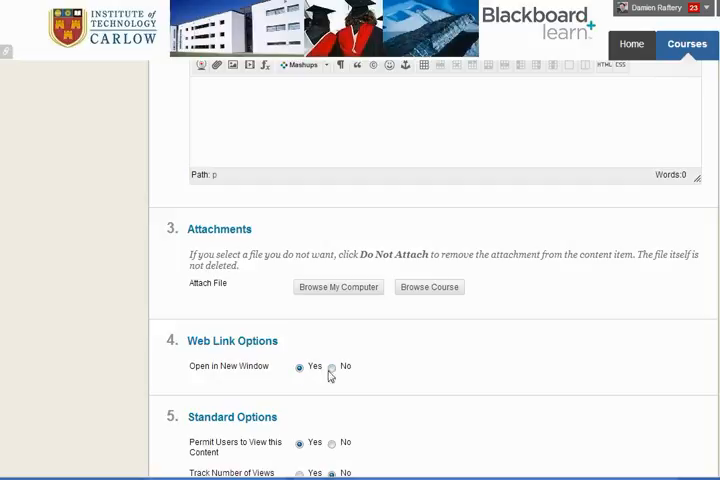
Step: Submit the Analytics 3.0 web link so it appears in Course Material
{"action": "scroll", "scroll_direction": "down", "scroll_amount": 3}
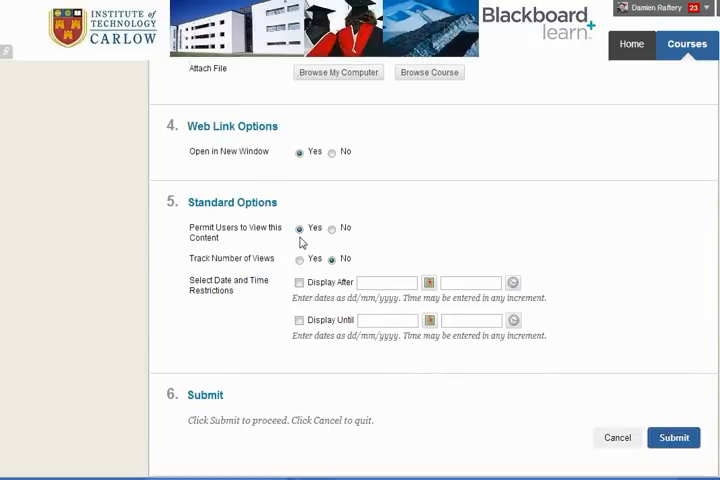
{"action": "left_click", "coordinate": [672, 438]}
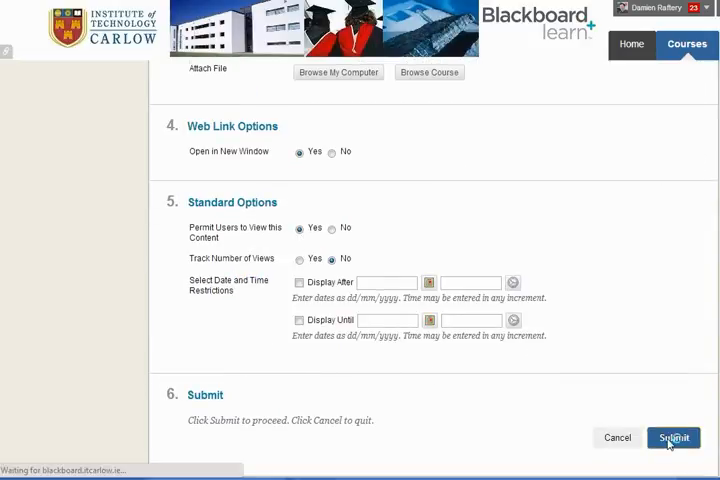
{"action": "left_click", "coordinate": [676, 436]}
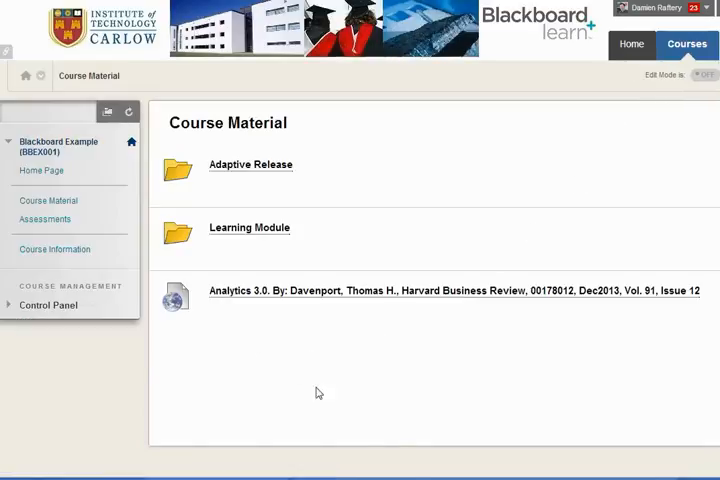
{"action": "mouse_move", "coordinate": [384, 298]}
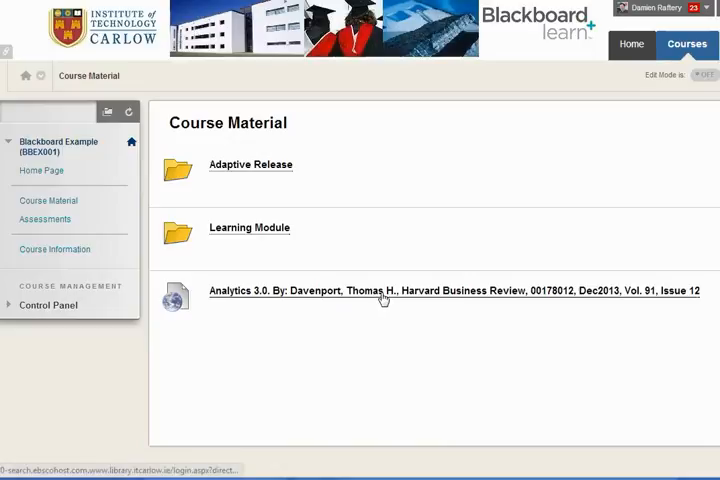